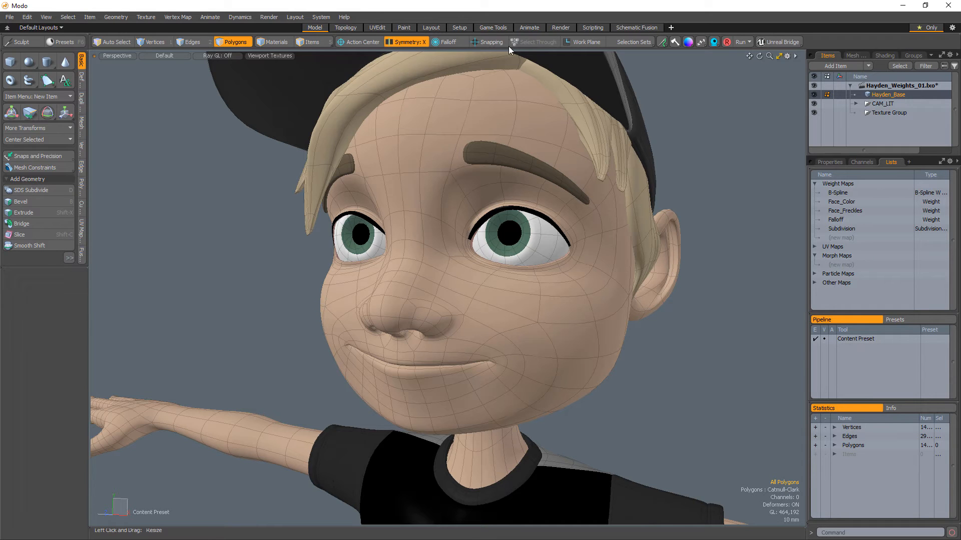
Add a Cheeks_Out morph map to the Hayden mesh and make it the active morph
click(447, 42)
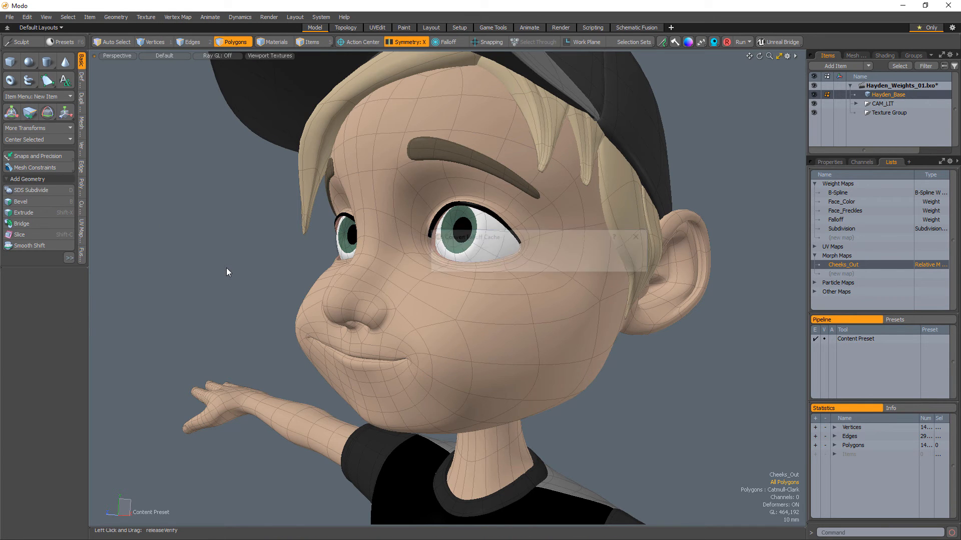
Run Morph to Weight on Cheeks_Out to create a matching Cheeks_Out weight map
click(842, 201)
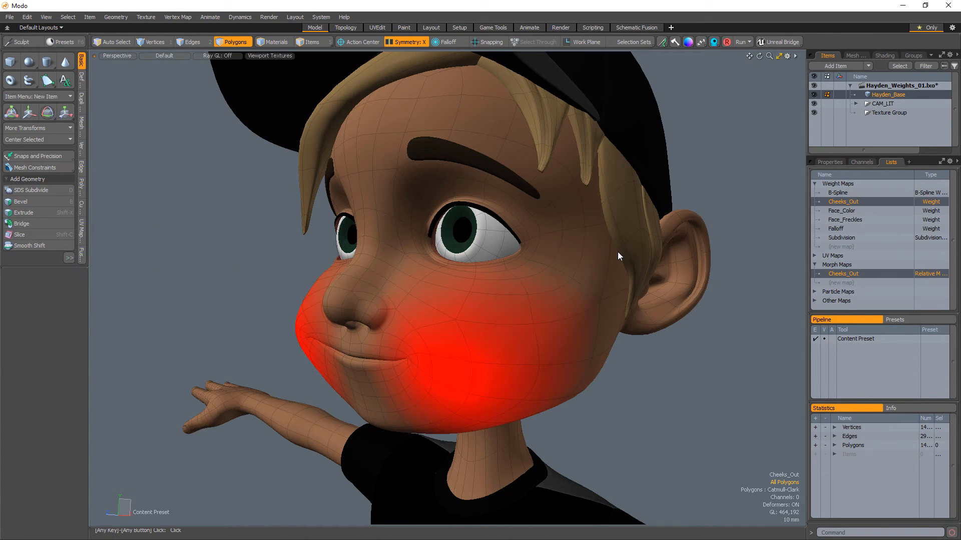